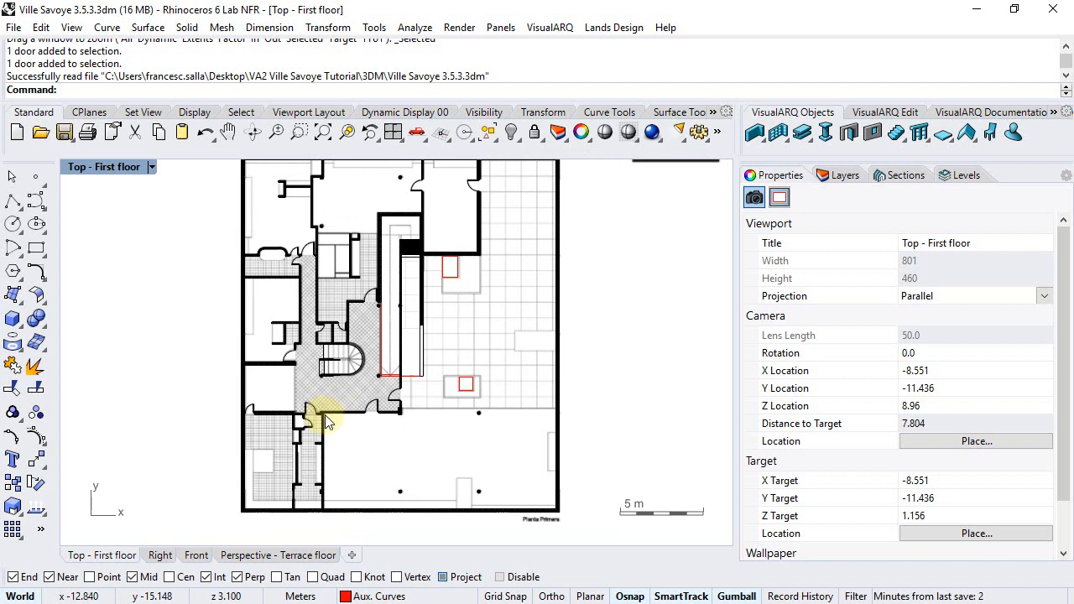
pyautogui.moveTo(224, 472)
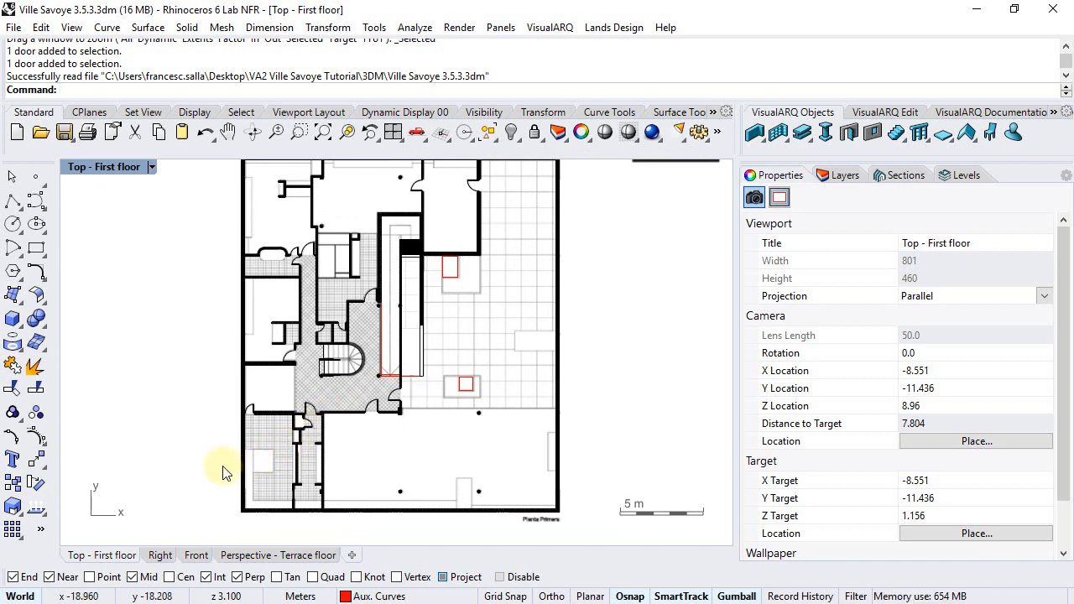
pyautogui.moveTo(186, 466)
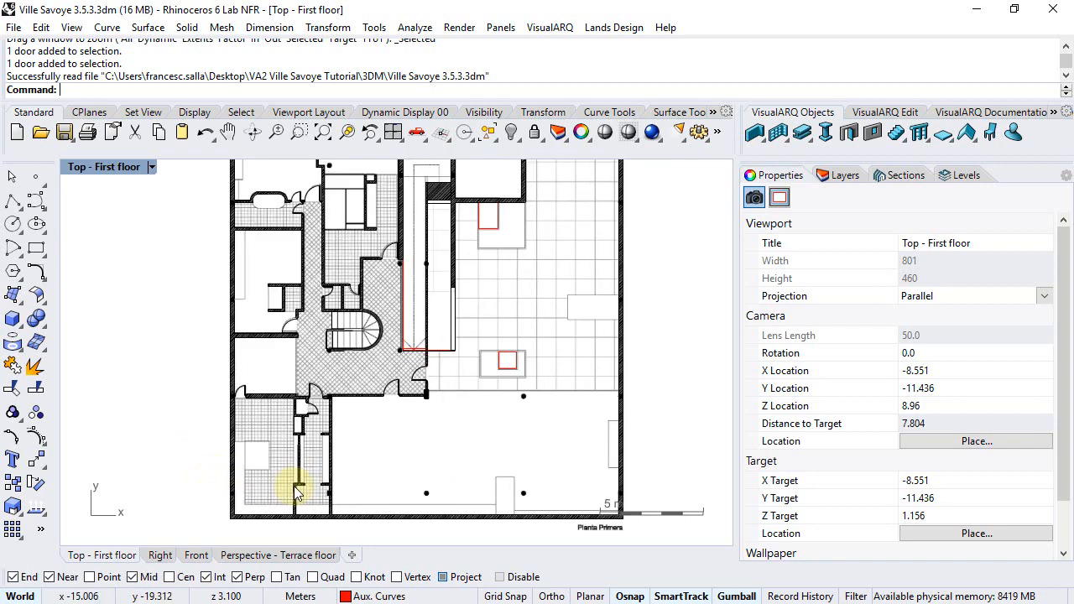
# Zoom into the lower-left corridor and select the existing narrow door
pyautogui.scroll(3)
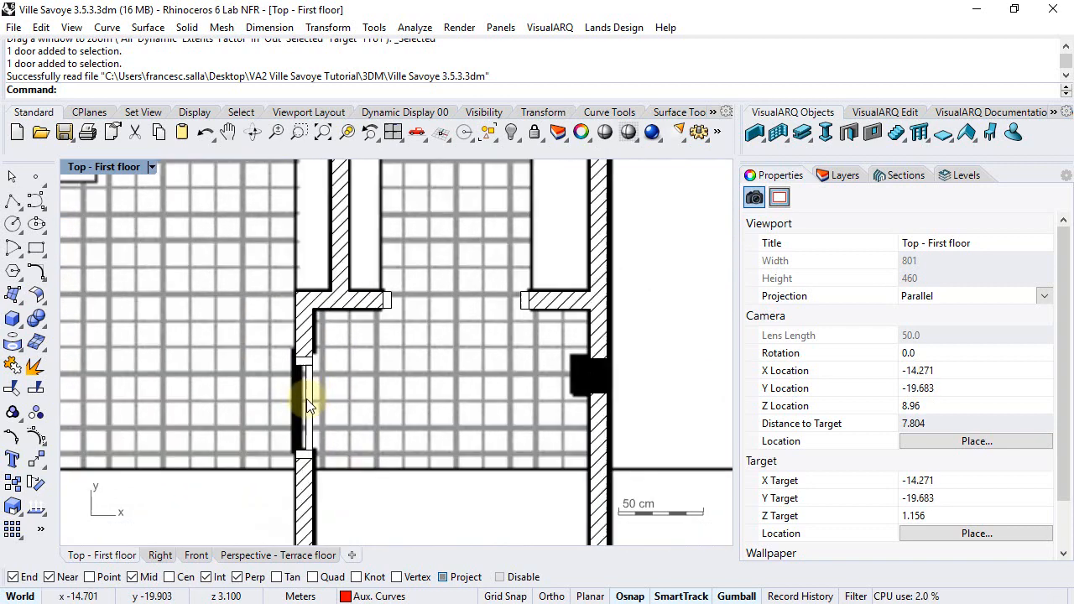
pyautogui.click(302, 411)
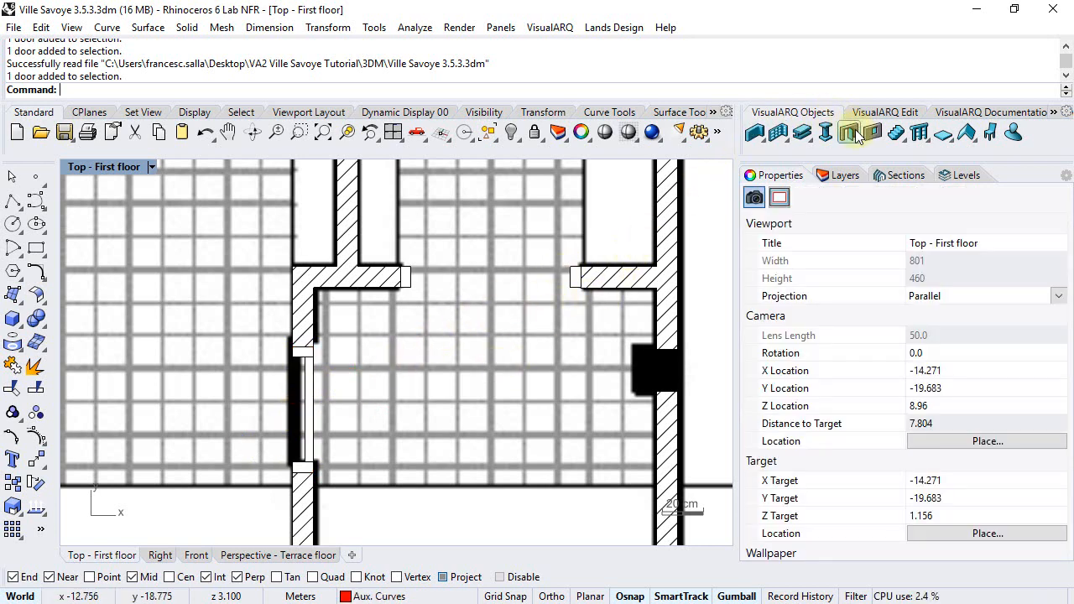
# Start a new door style from the VisualARQ Door Styles manager
pyautogui.click(850, 131)
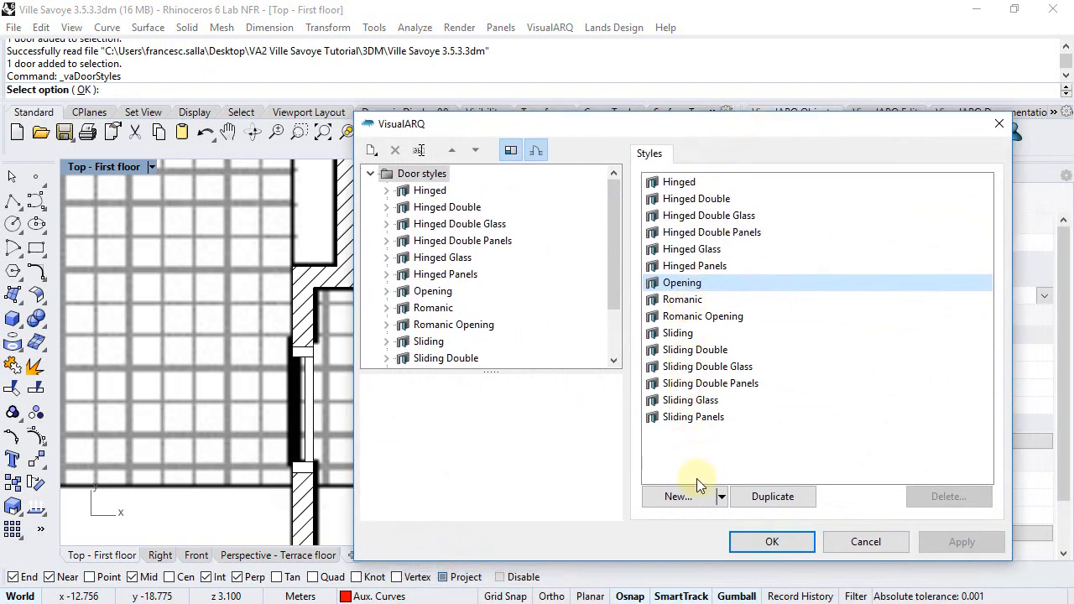
pyautogui.click(720, 496)
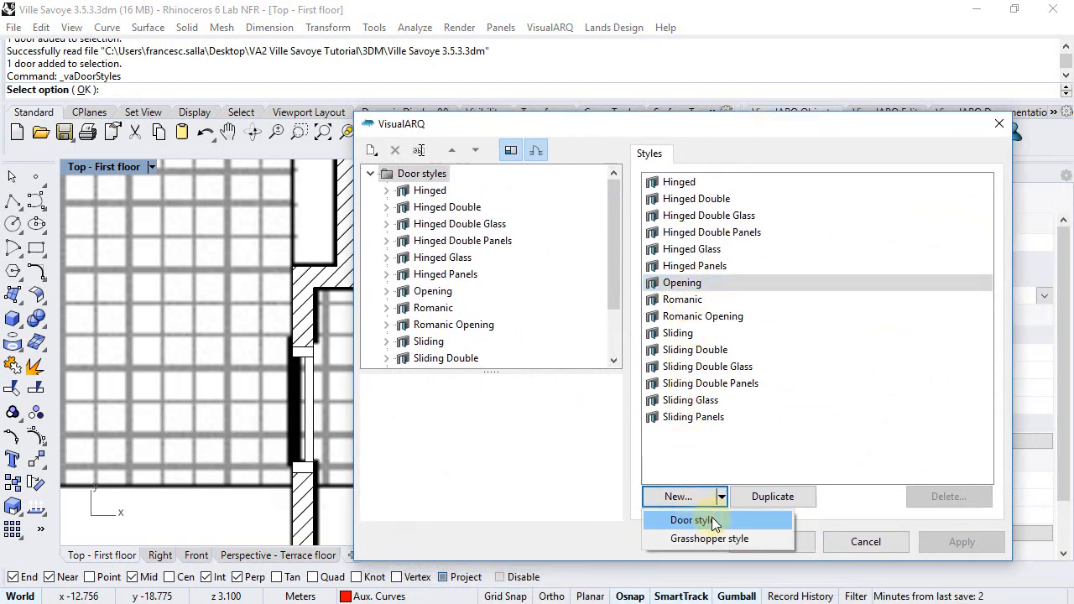
pyautogui.click(692, 520)
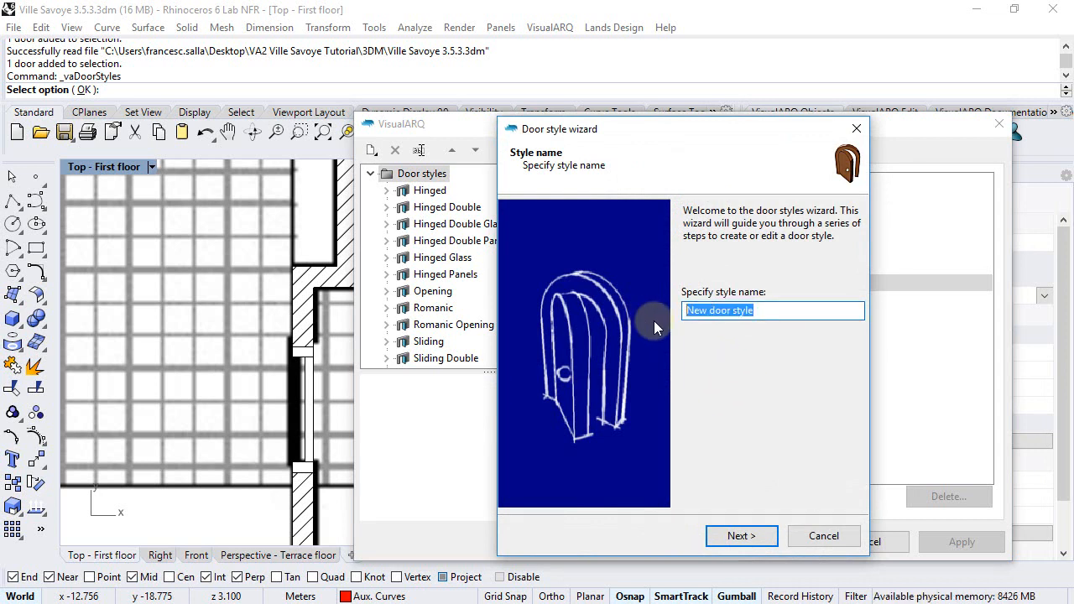
# Name the new door style 'Sliding 1 Leaf'
pyautogui.write('Sliding 1 L')
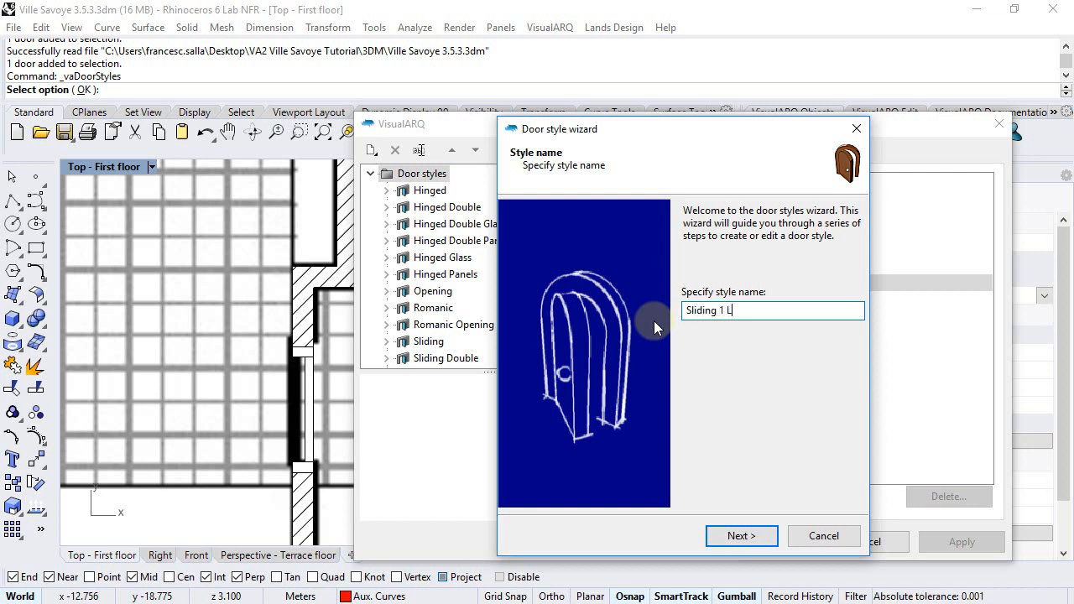
pyautogui.write('eaf')
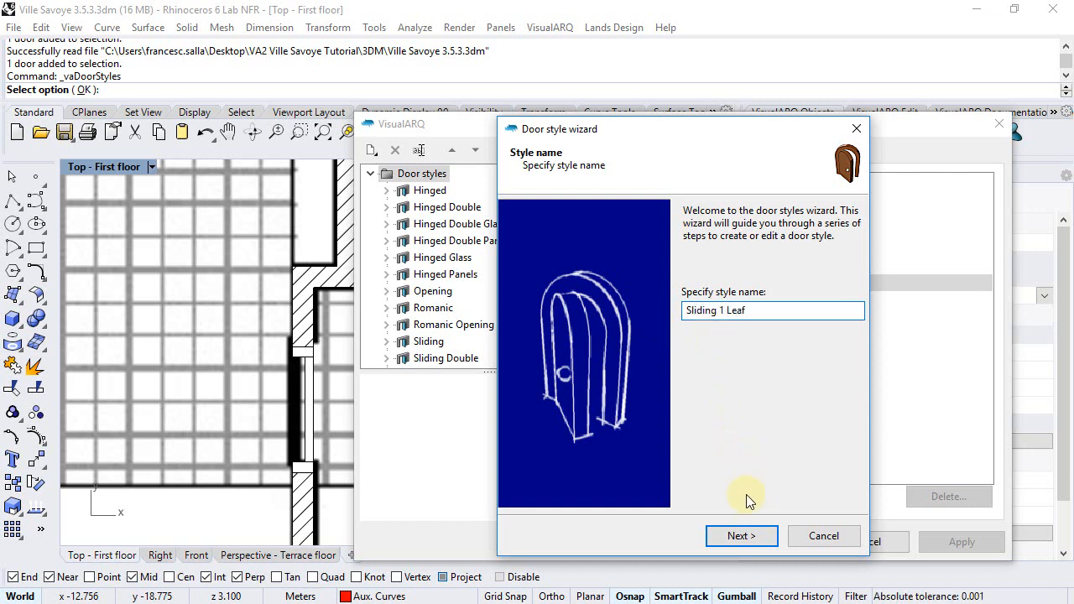
pyautogui.click(741, 535)
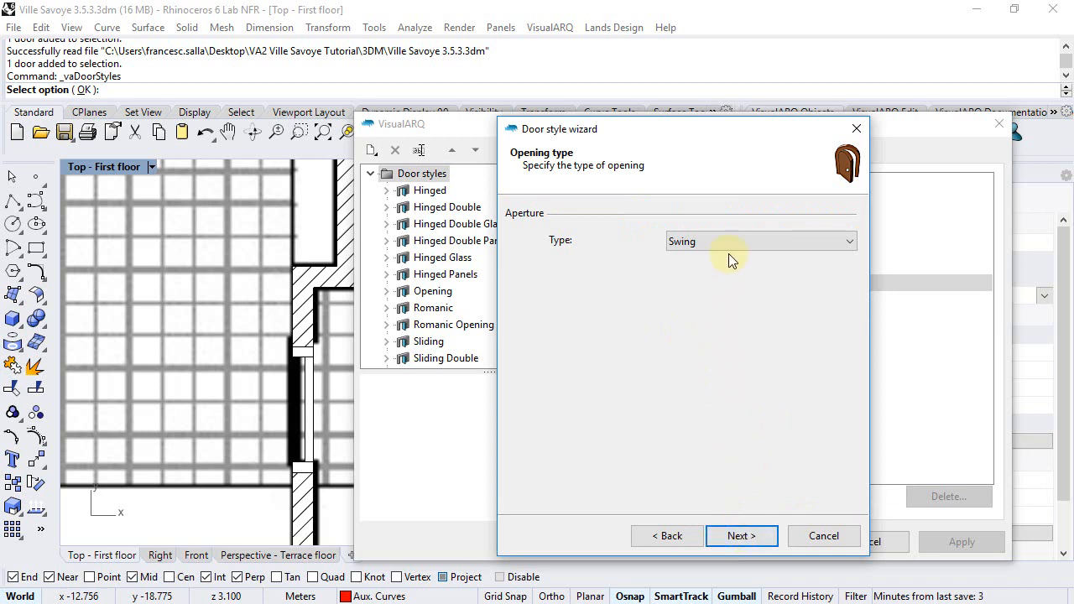
# Set the opening type to Sliding with a Rectangular profile
pyautogui.click(759, 240)
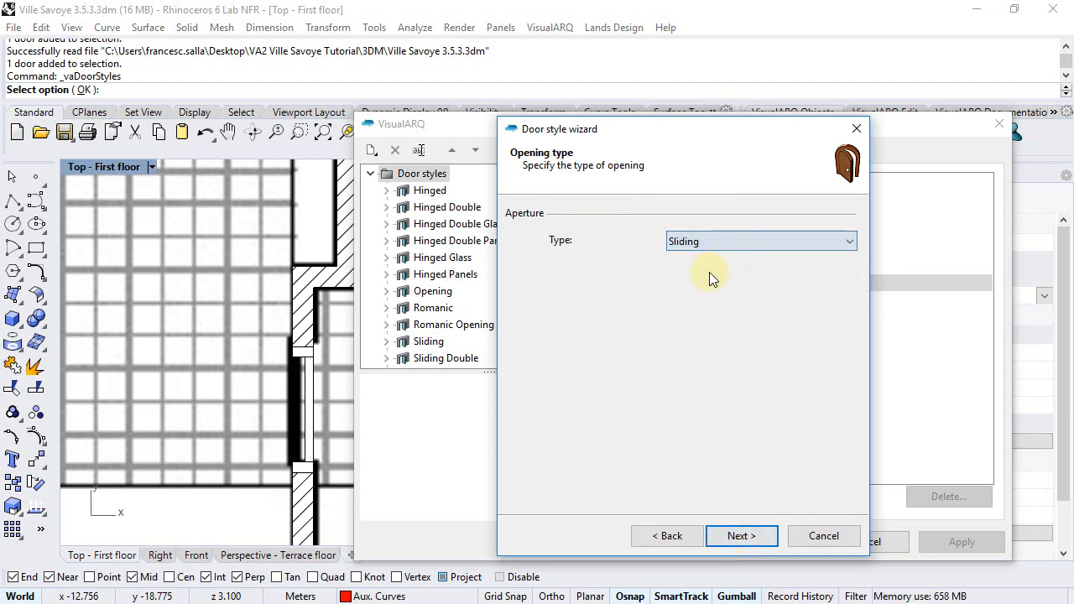
pyautogui.click(742, 536)
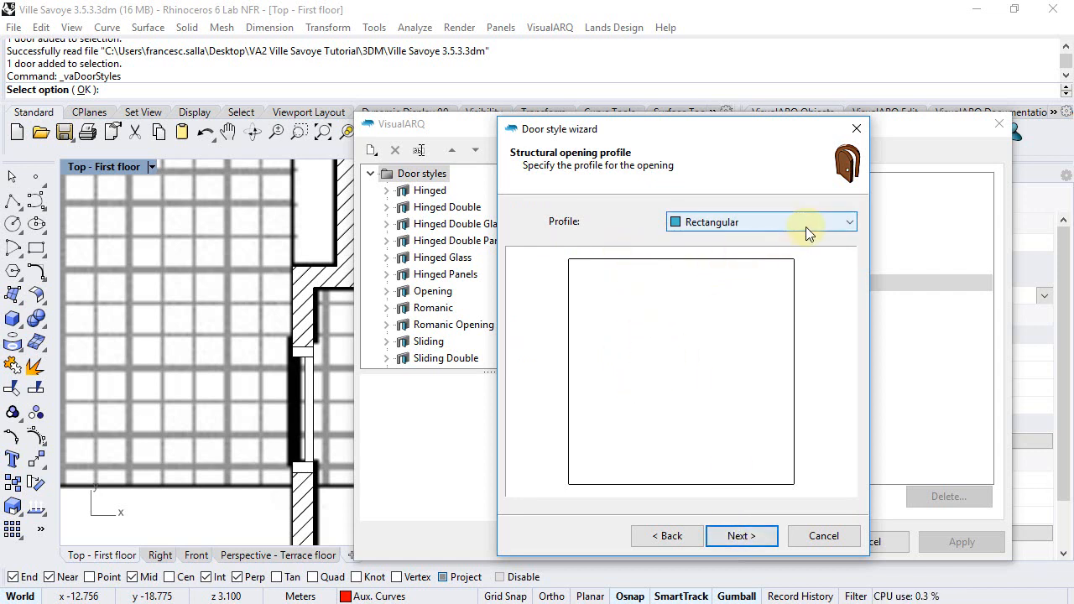
pyautogui.click(848, 221)
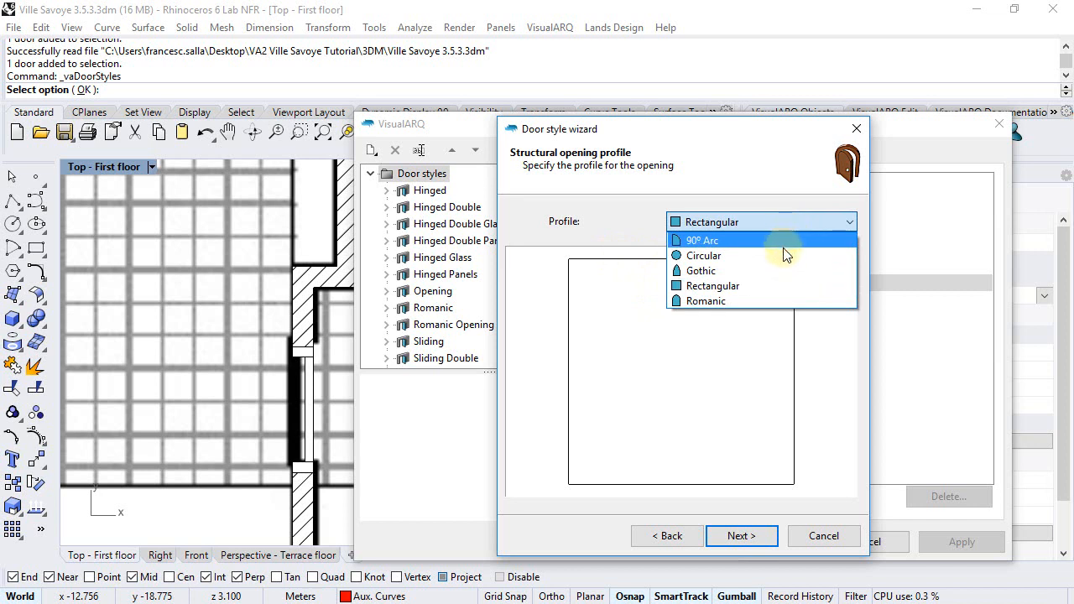
pyautogui.moveTo(776, 285)
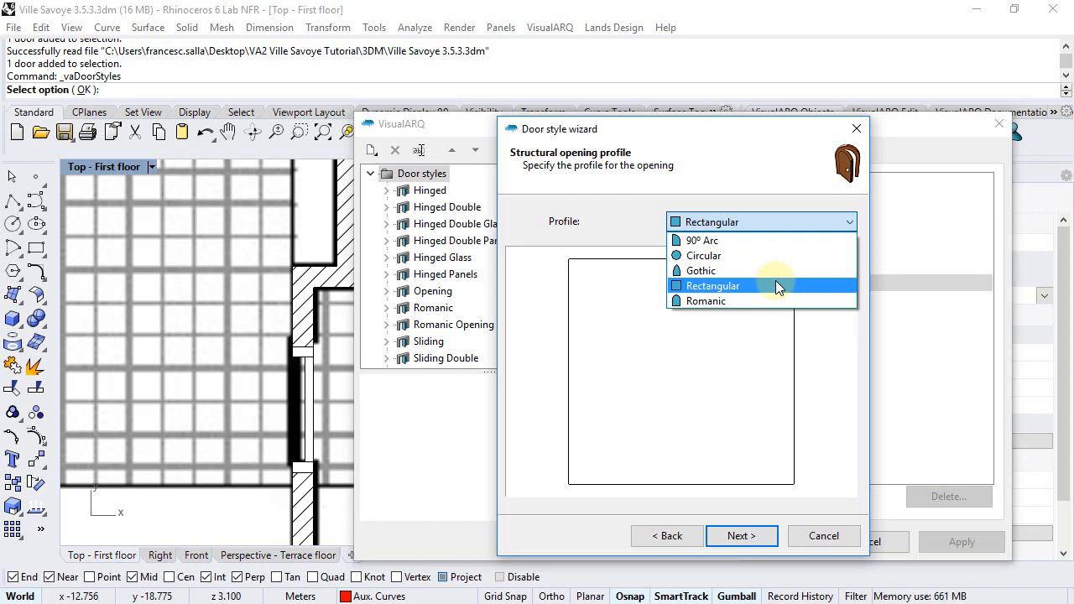
pyautogui.click(712, 285)
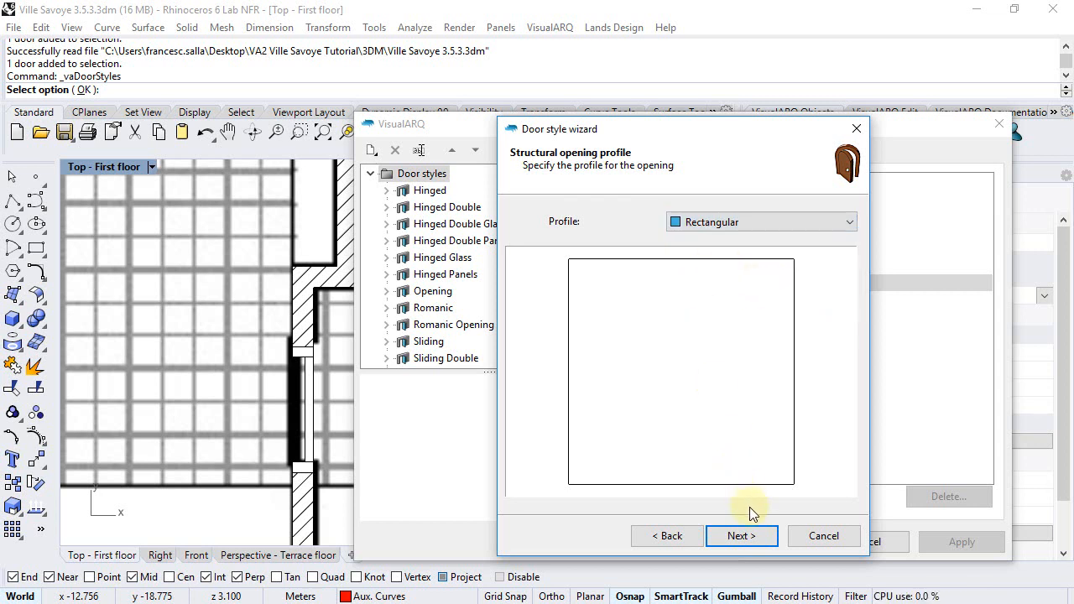
# Keep the 0.900 by 2.000 size and turn off the frame
pyautogui.click(741, 535)
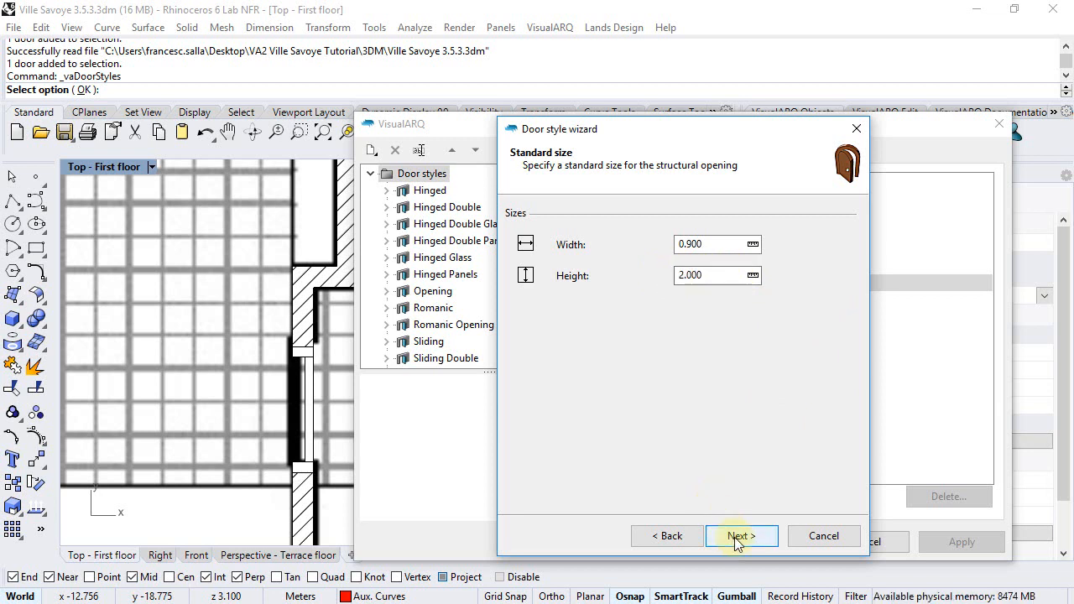
pyautogui.click(741, 535)
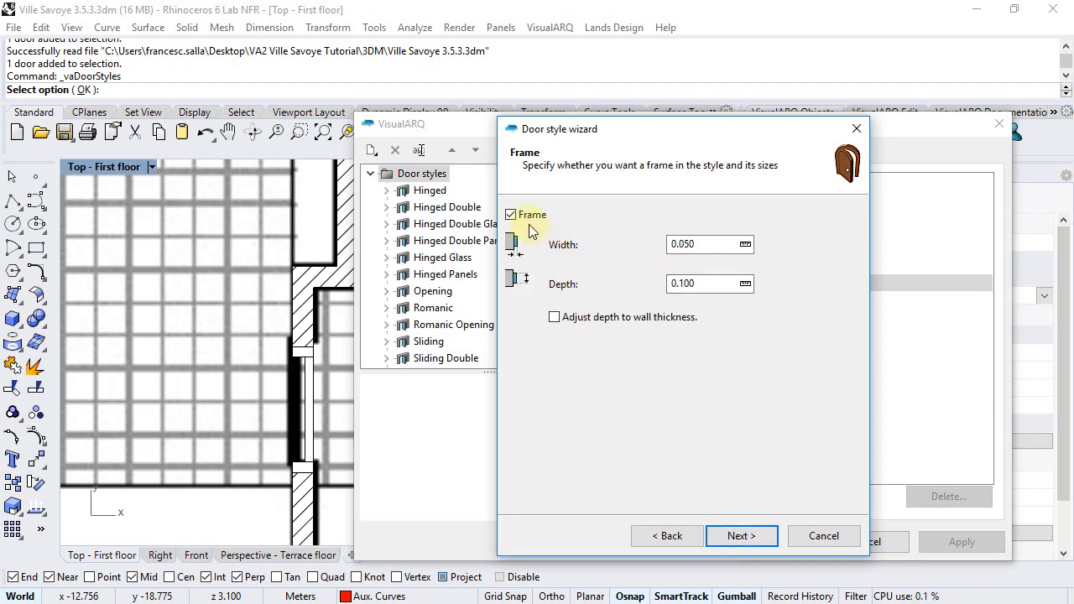
pyautogui.click(510, 214)
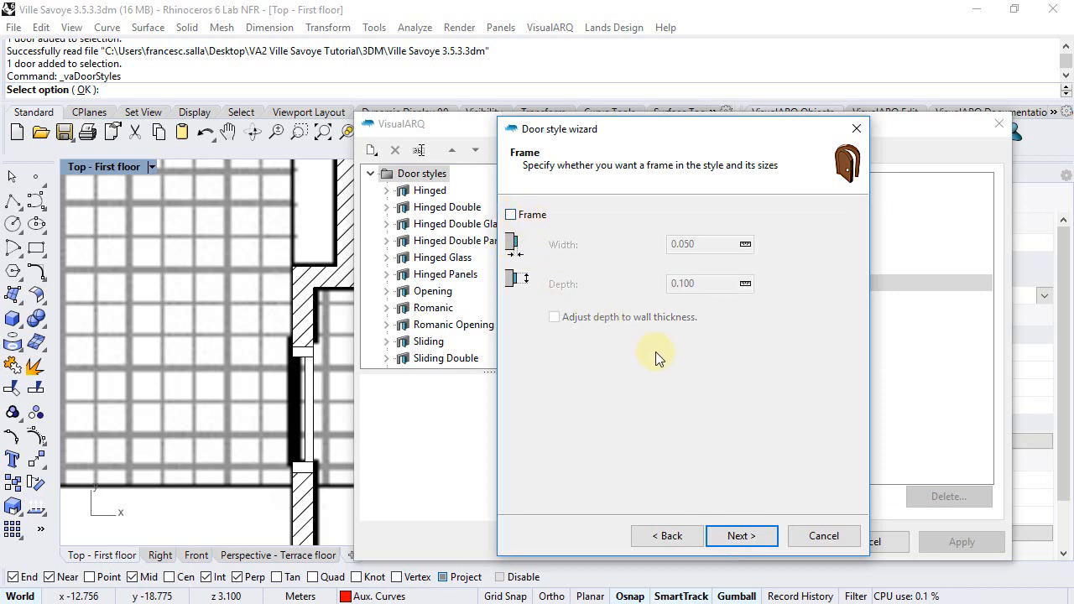
pyautogui.click(741, 535)
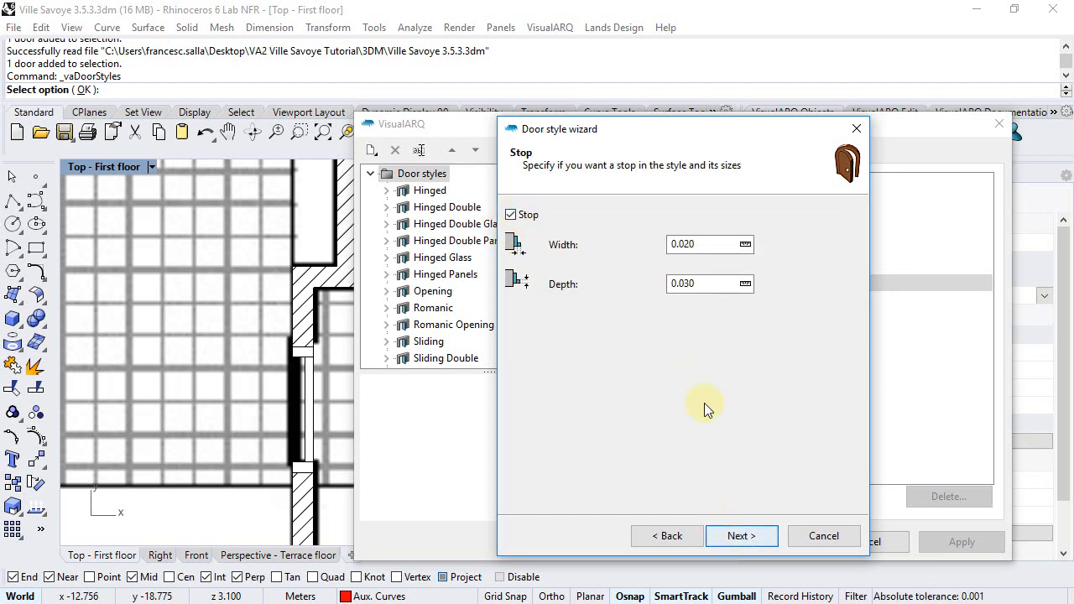
# Turn off the stop and set the leaf thickness to 0.040
pyautogui.click(511, 214)
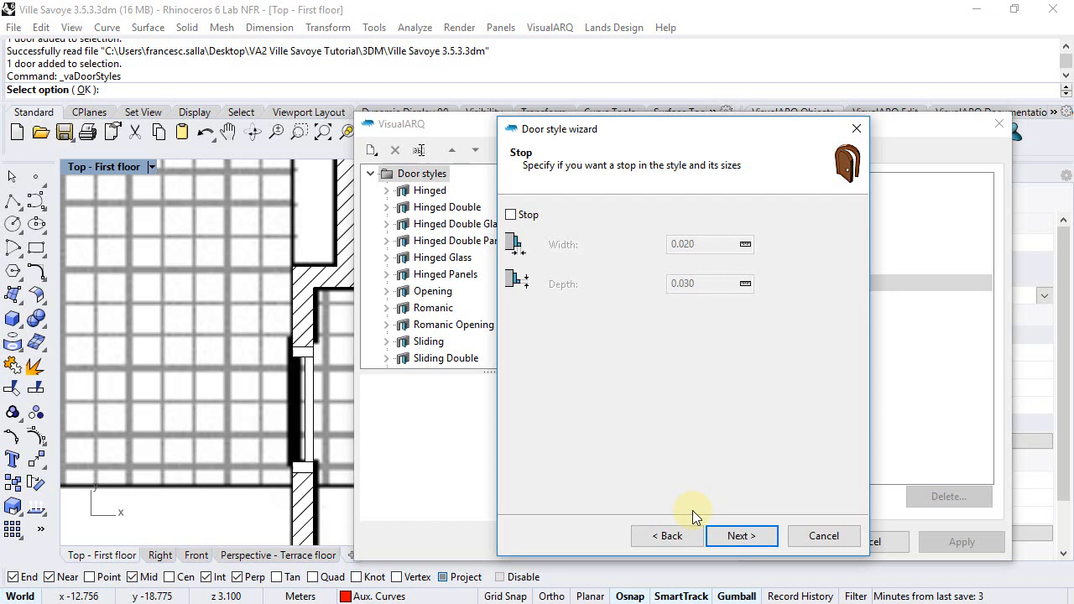
pyautogui.click(740, 535)
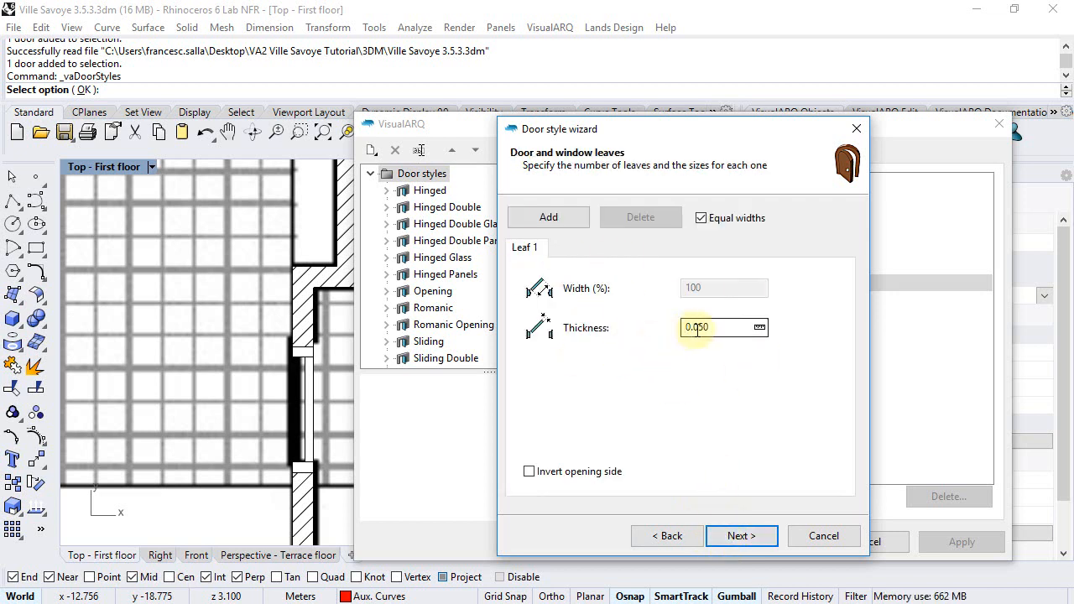
pyautogui.write('0.040')
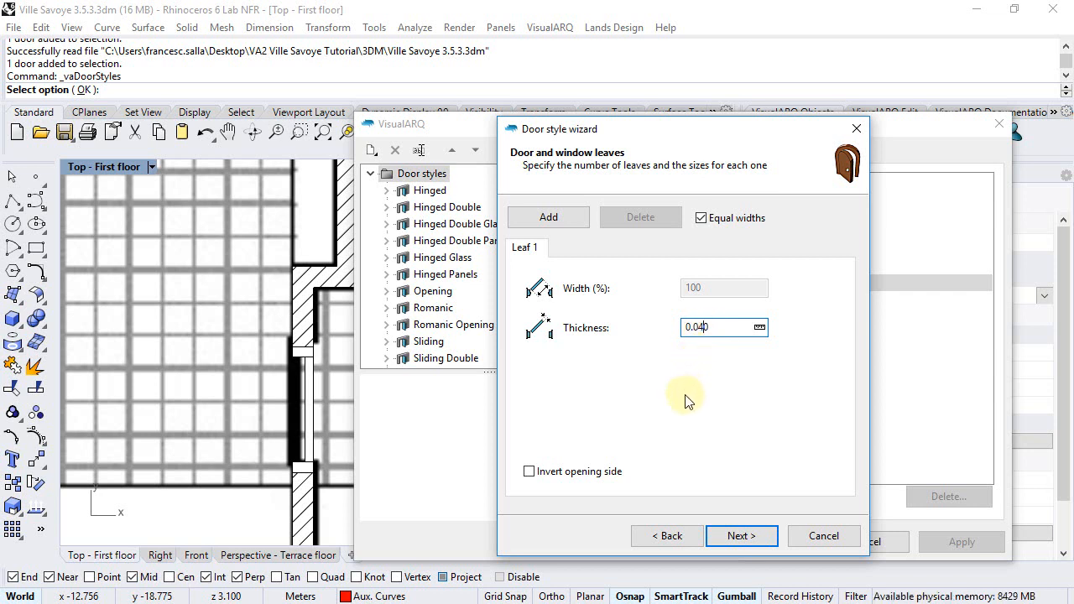
pyautogui.moveTo(663, 386)
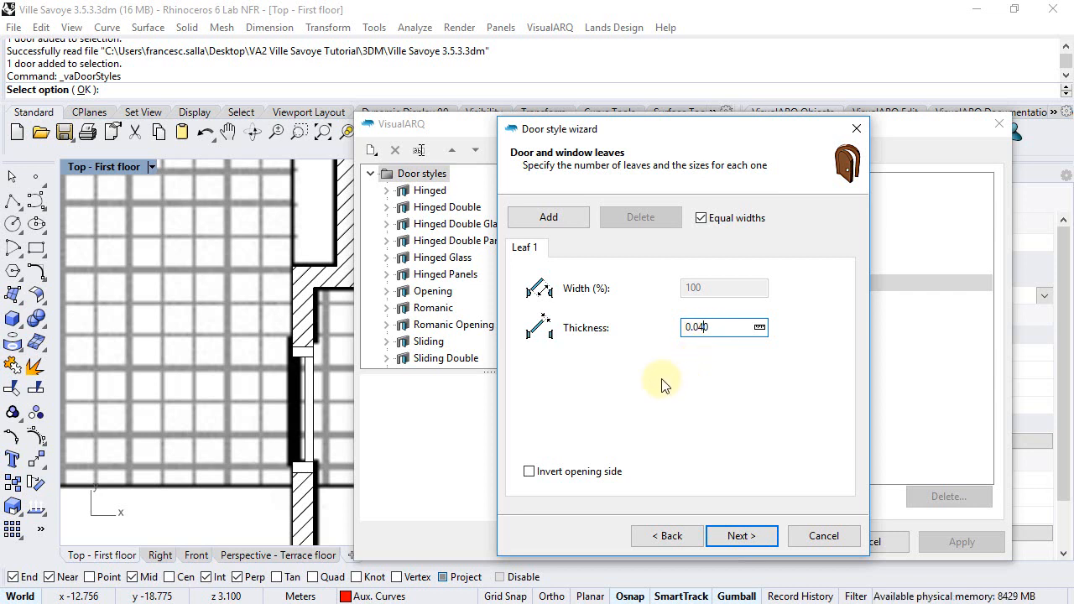
pyautogui.click(741, 535)
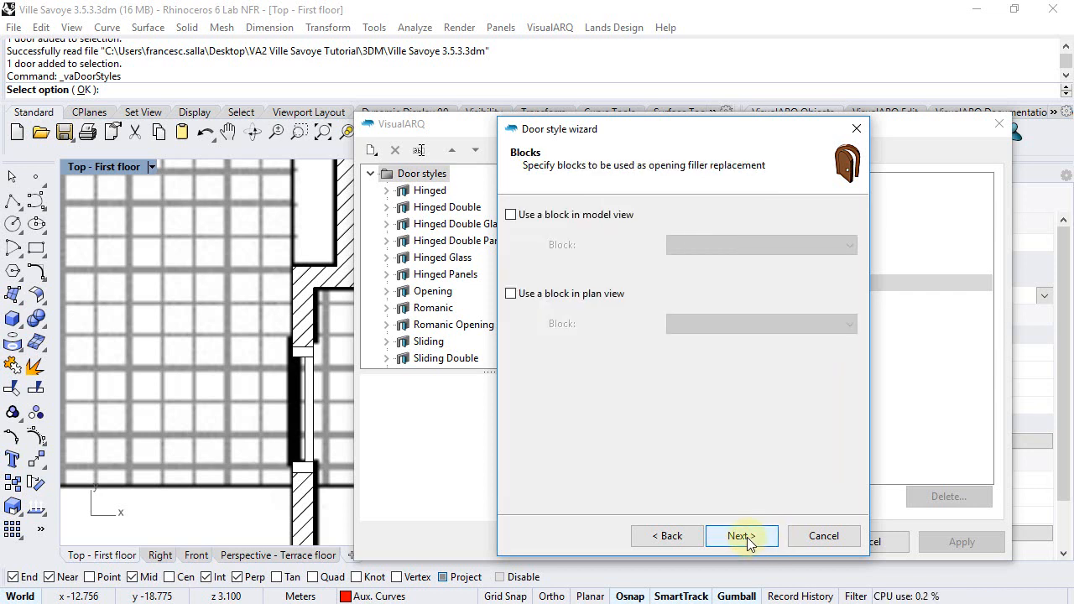
pyautogui.moveTo(625, 344)
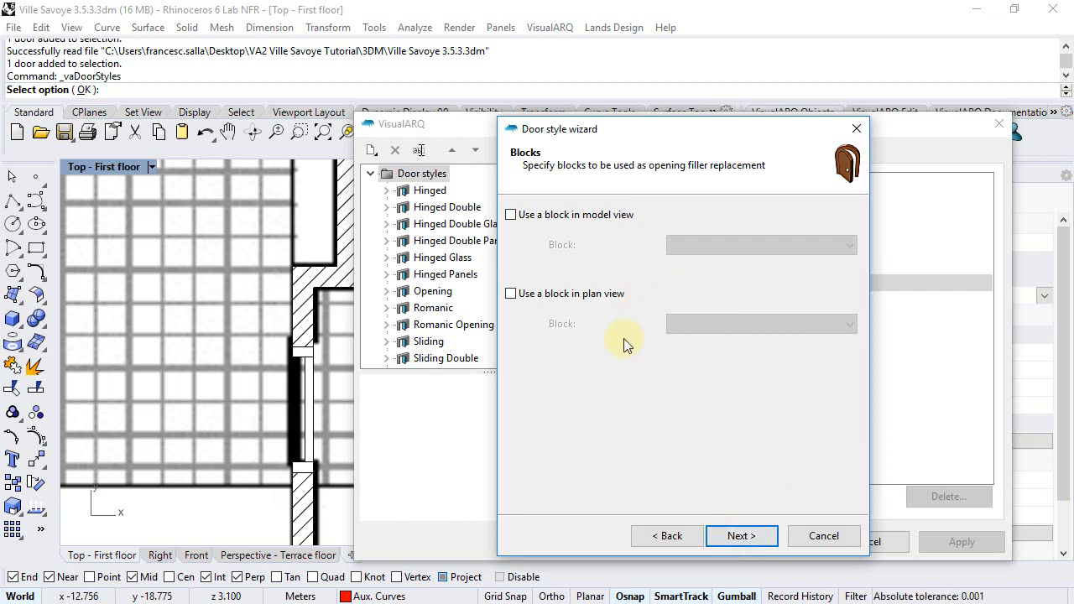
pyautogui.moveTo(310, 381)
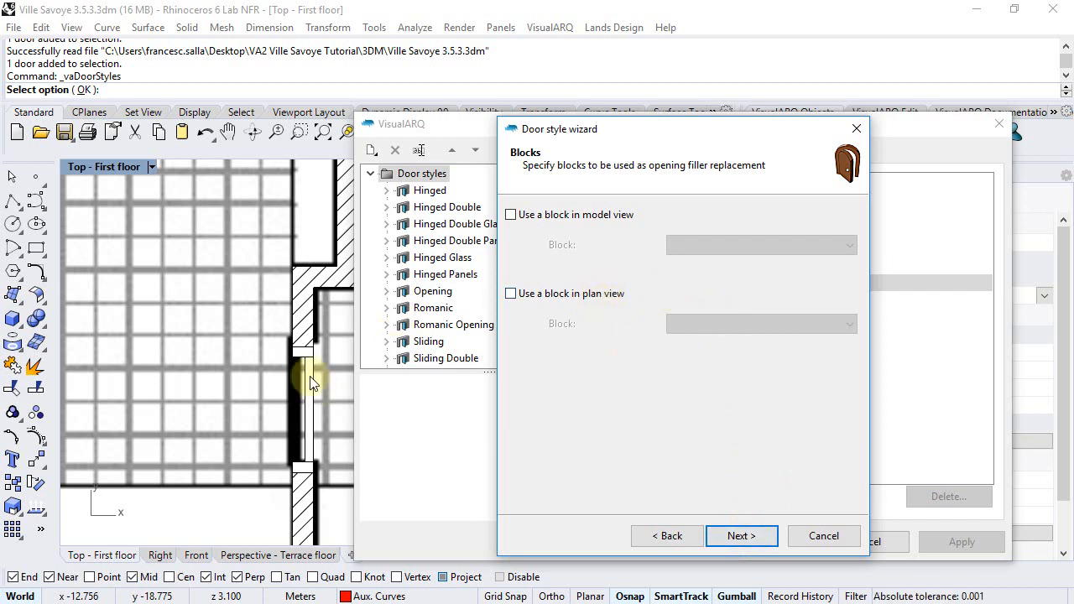
pyautogui.moveTo(771, 317)
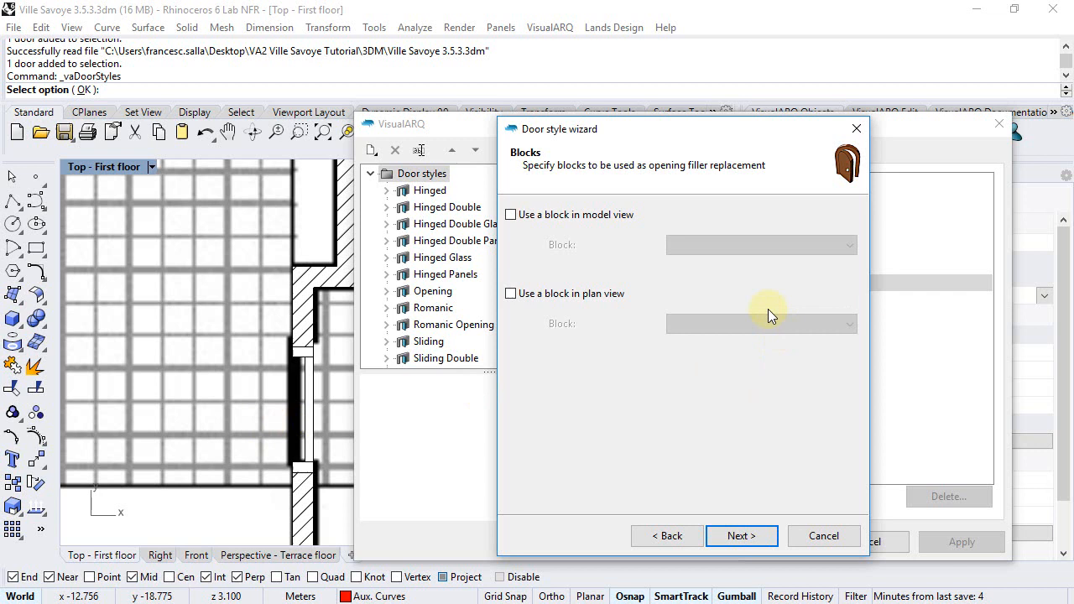
pyautogui.moveTo(701, 328)
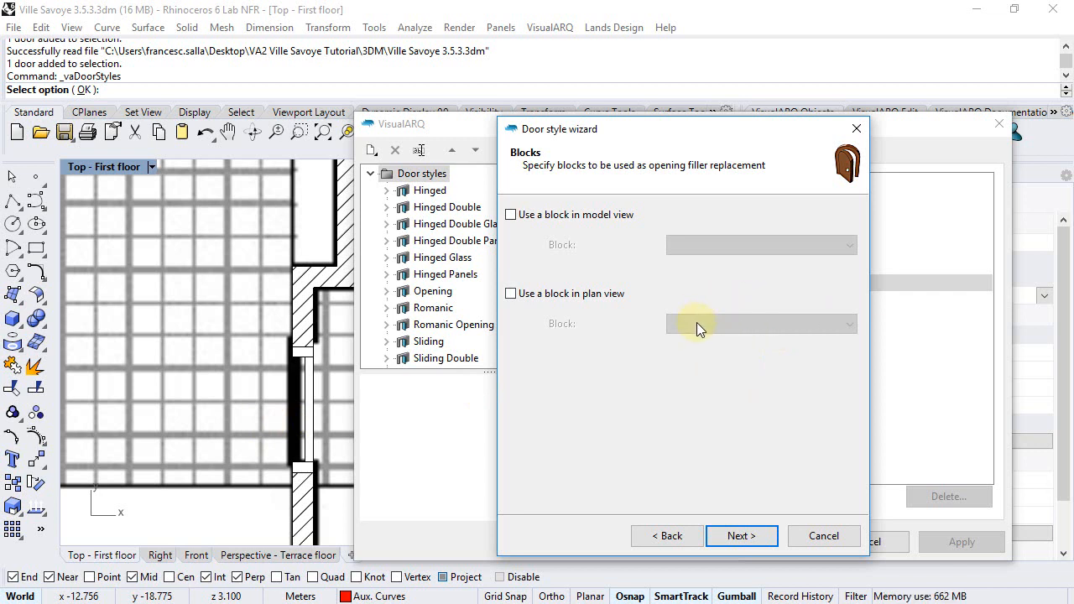
pyautogui.moveTo(271, 432)
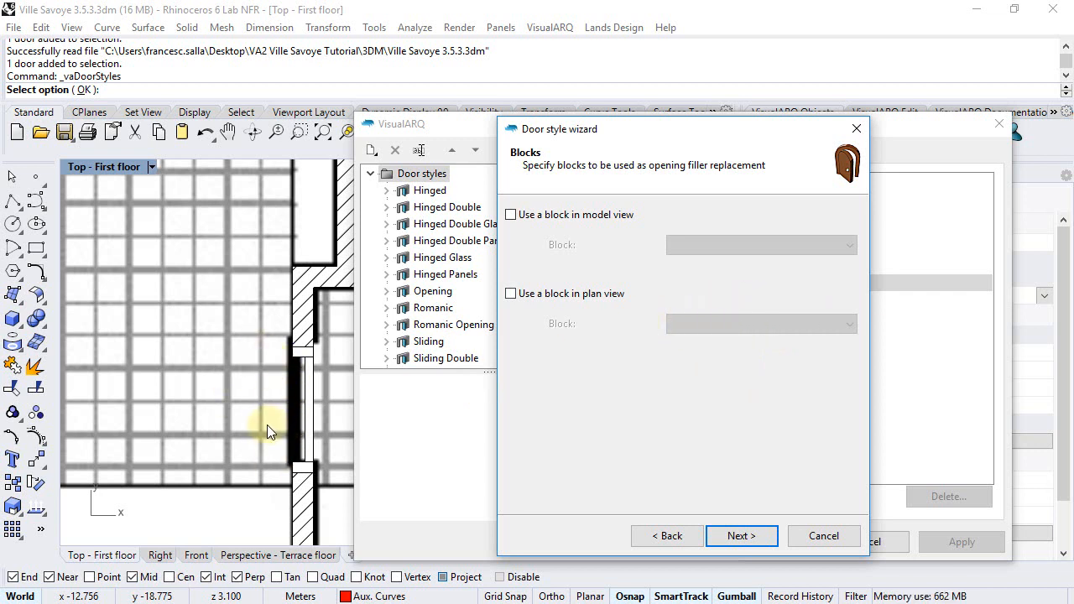
pyautogui.moveTo(408, 395)
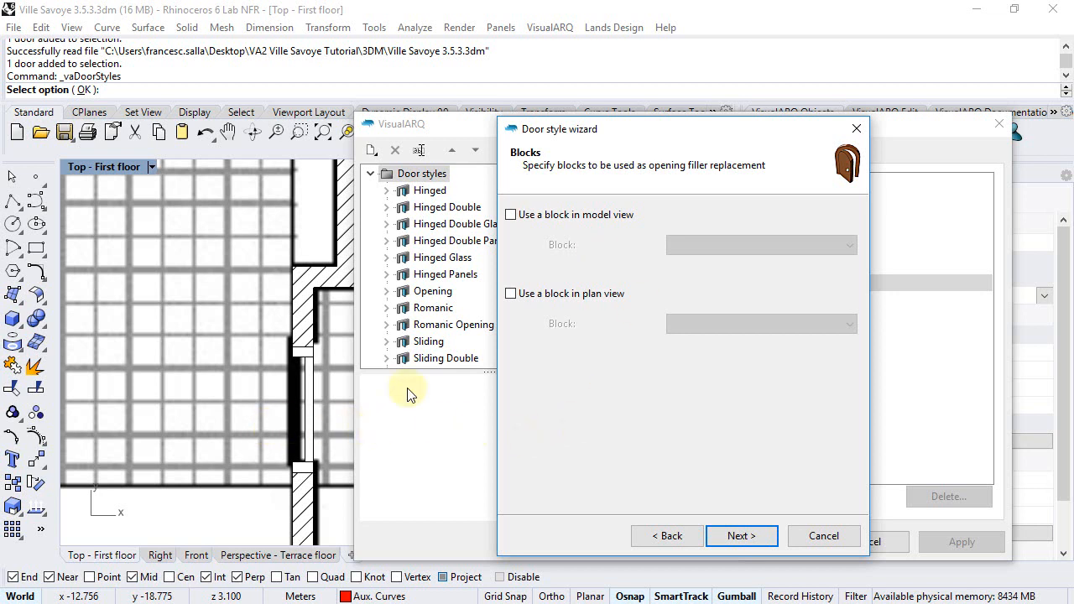
pyautogui.moveTo(596, 391)
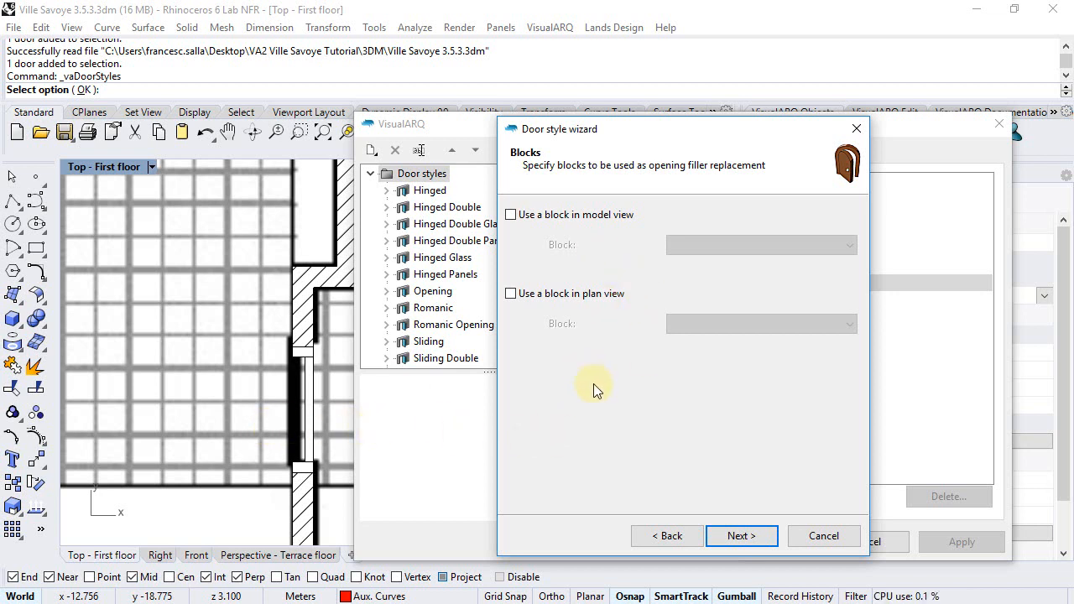
# Skip the blocks page with no blocks and preview the new style
pyautogui.click(741, 536)
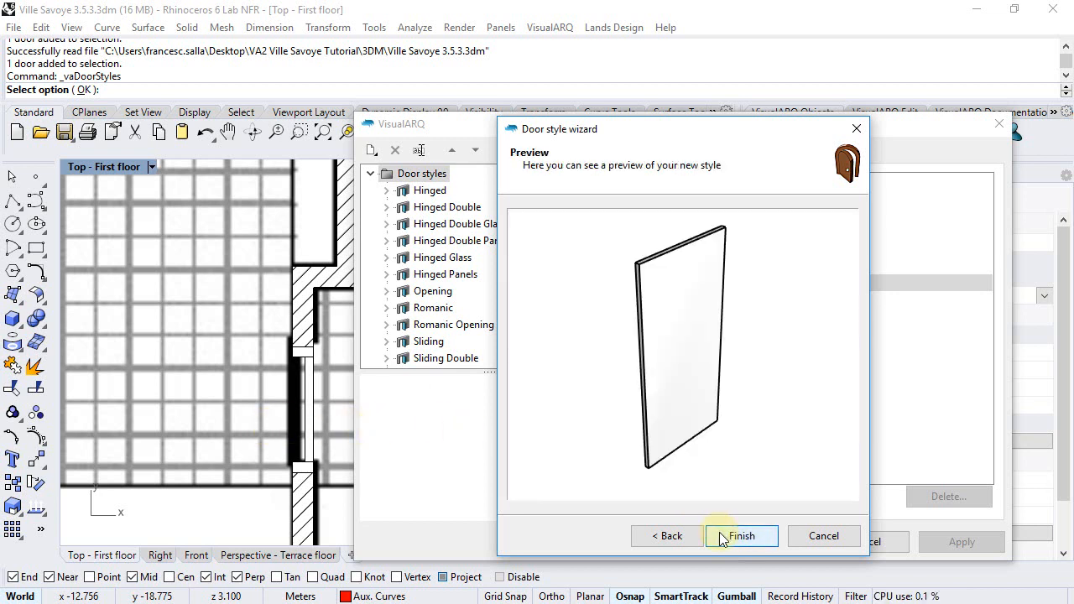
pyautogui.click(741, 535)
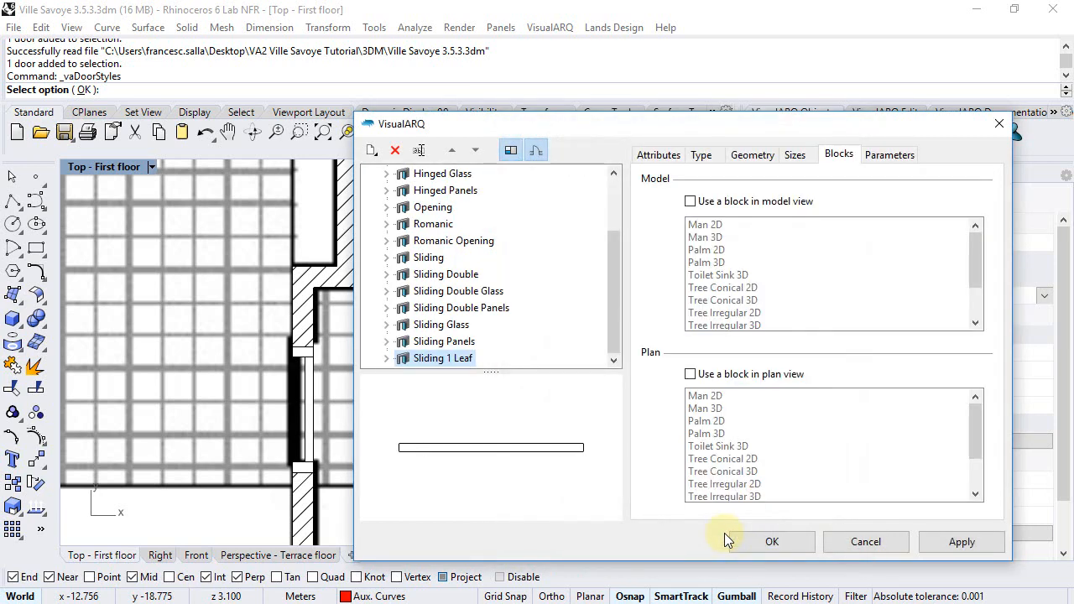
# Check Leaf 1 under Sliding 1 Leaf, then close the styles manager
pyautogui.click(387, 358)
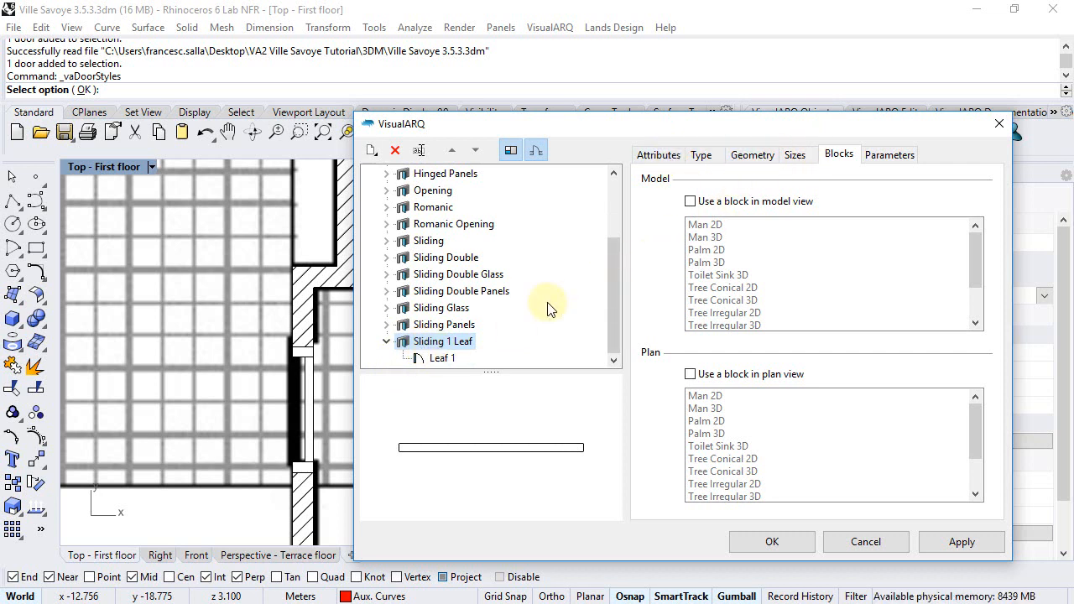
pyautogui.moveTo(793, 233)
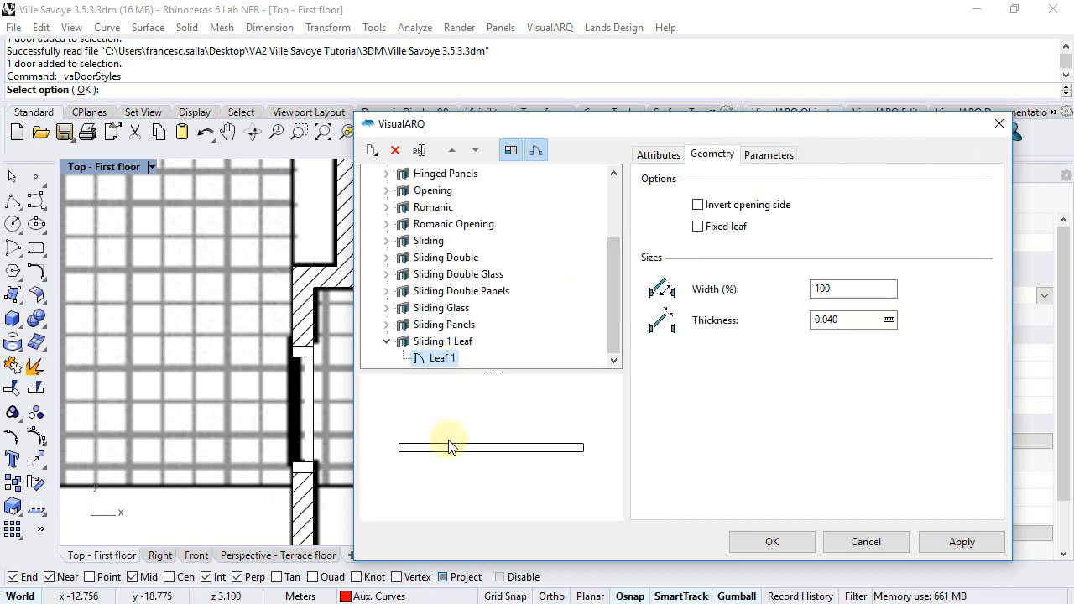
pyautogui.click(770, 541)
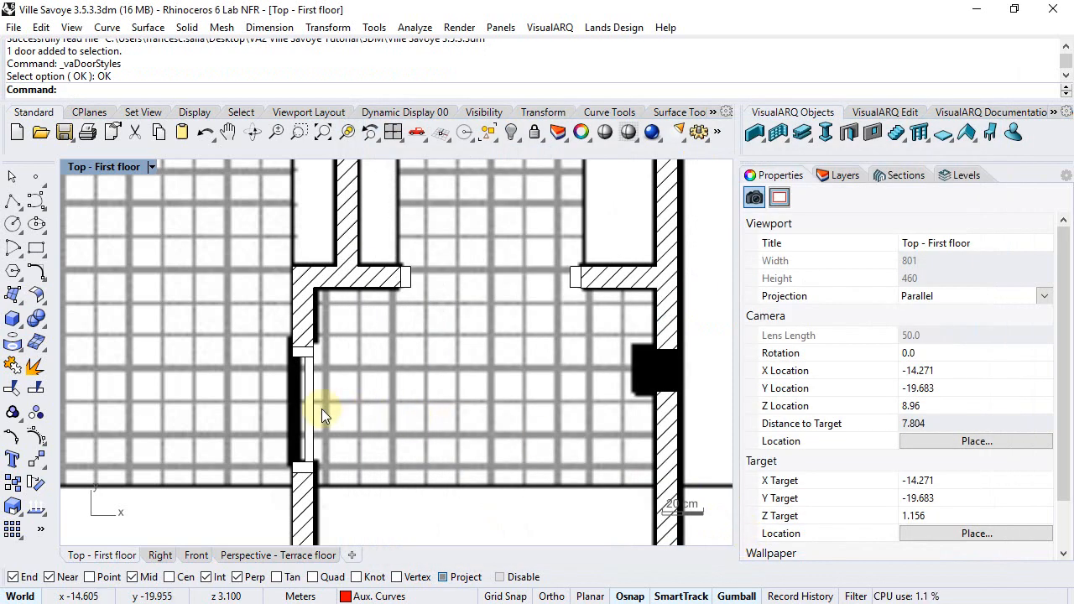
# Change the corridor door's style to Sliding 1 Leaf in Properties
pyautogui.click(302, 411)
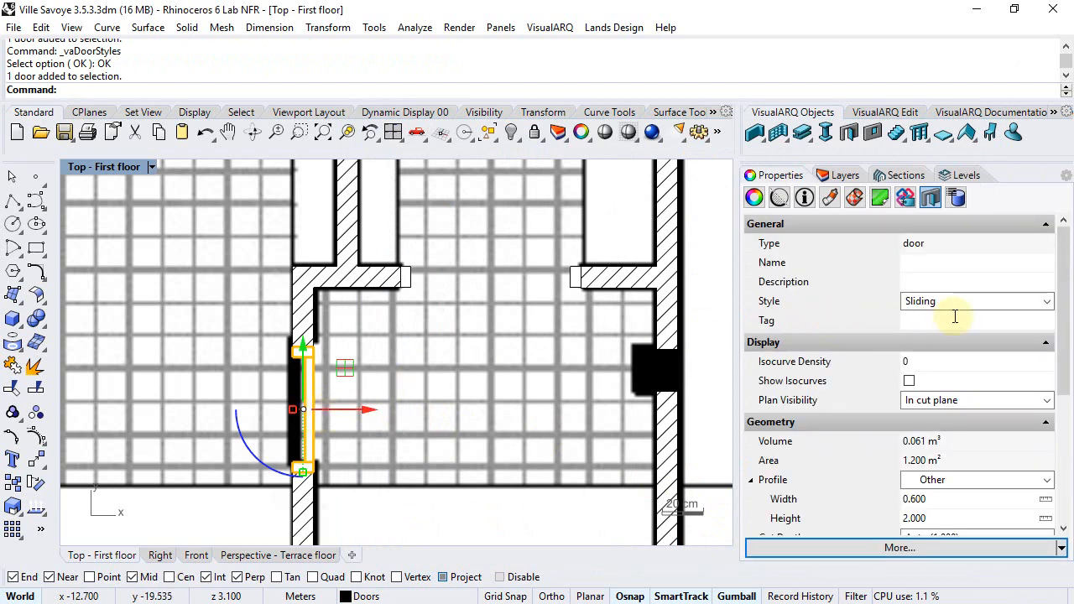
pyautogui.click(1045, 301)
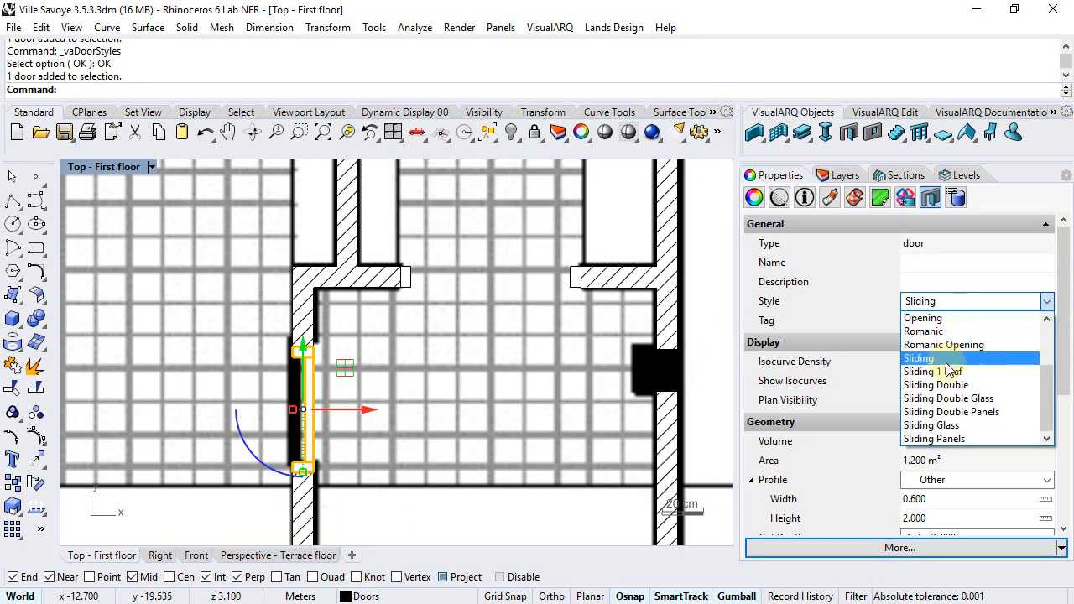
pyautogui.moveTo(933, 371)
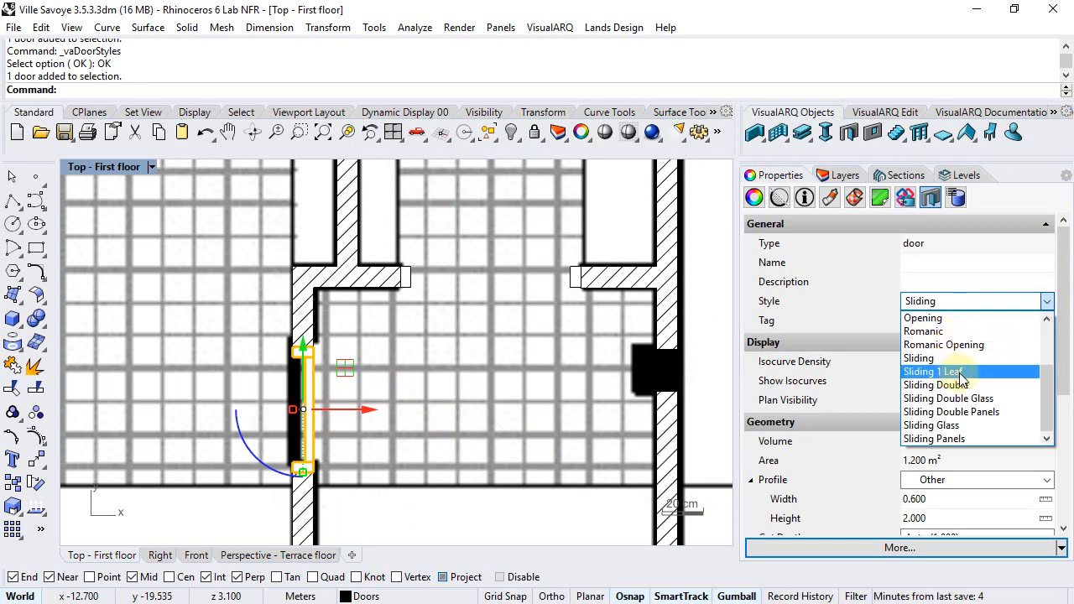
pyautogui.click(936, 371)
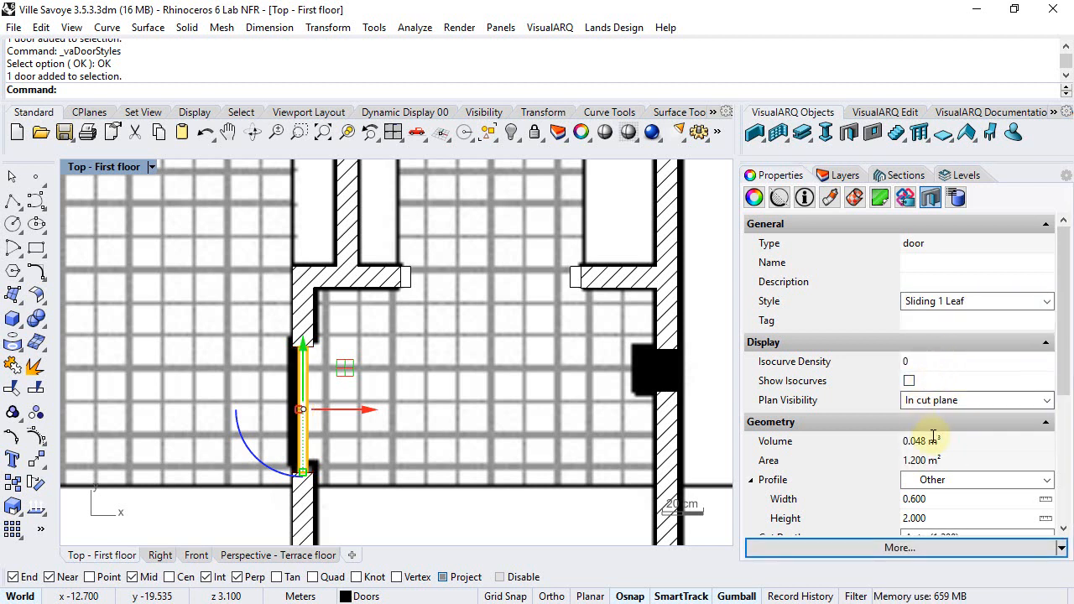
pyautogui.scroll(-3)
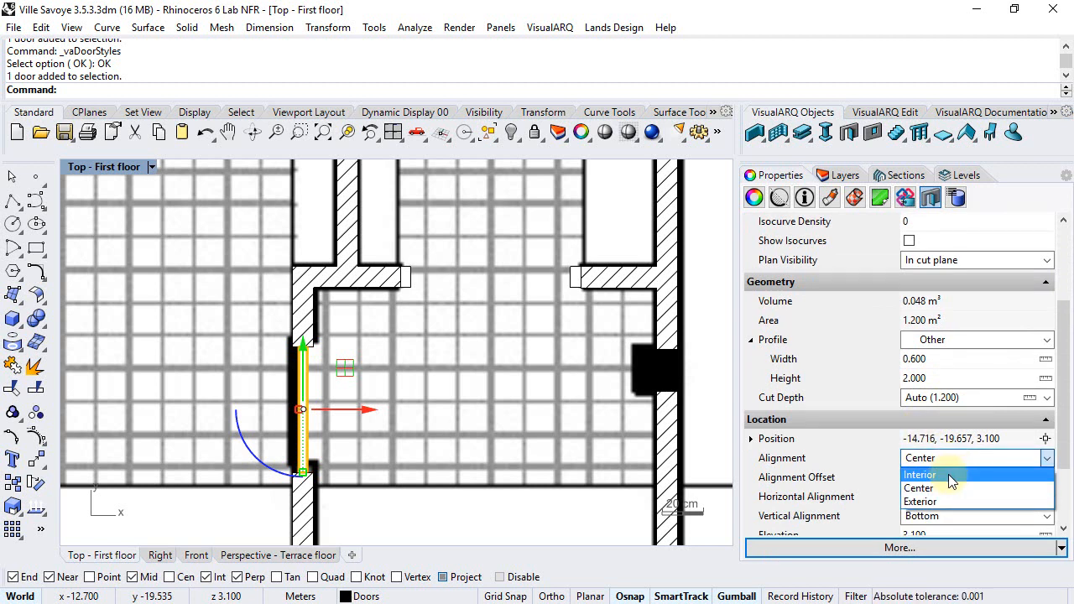
# Align the door to the exterior with a 0.120 alignment offset
pyautogui.click(920, 501)
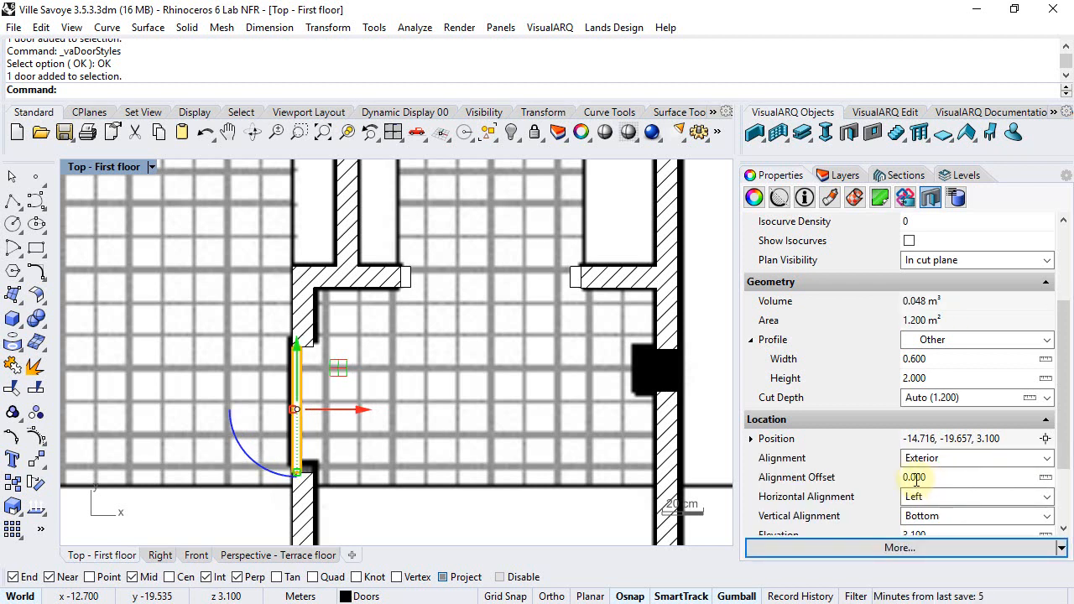
pyautogui.write('0.120')
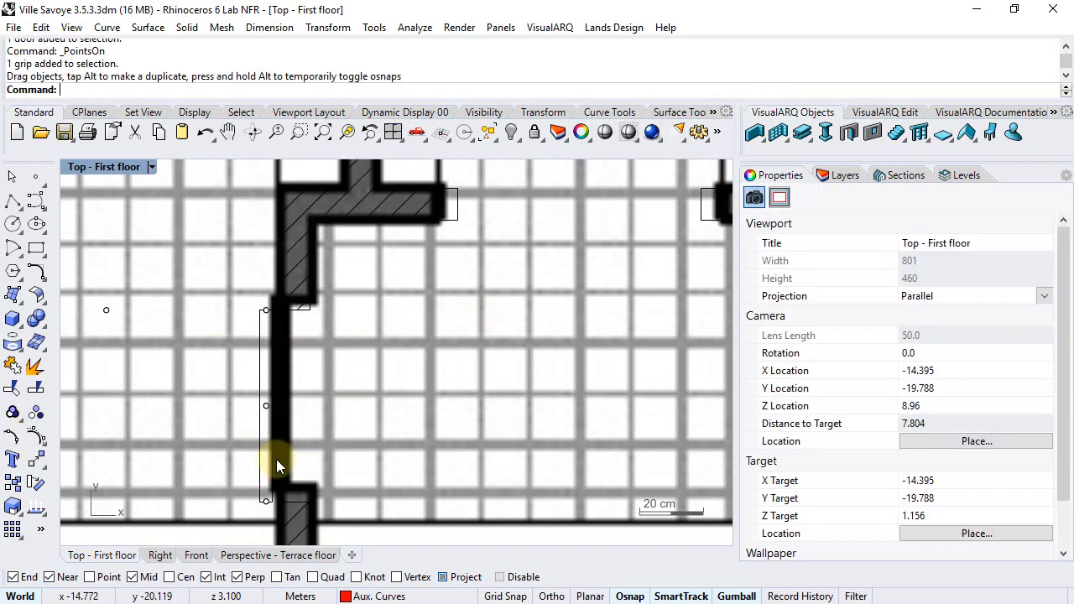
pyautogui.moveTo(334, 439)
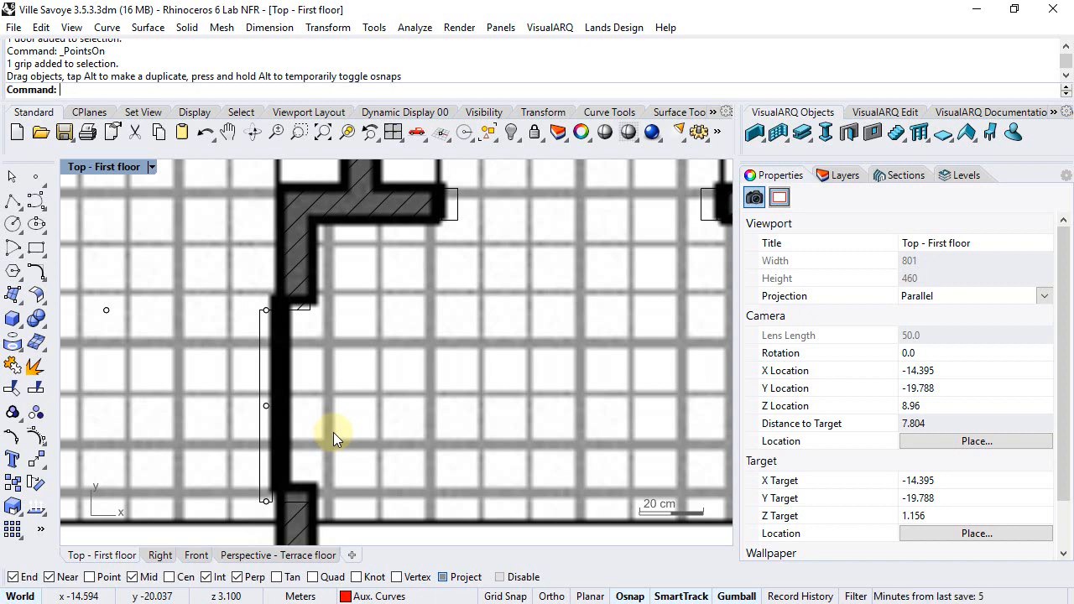
# Set the door's horizontal alignment to Right and its aperture to 50%
pyautogui.click(279, 402)
pyautogui.write('50')
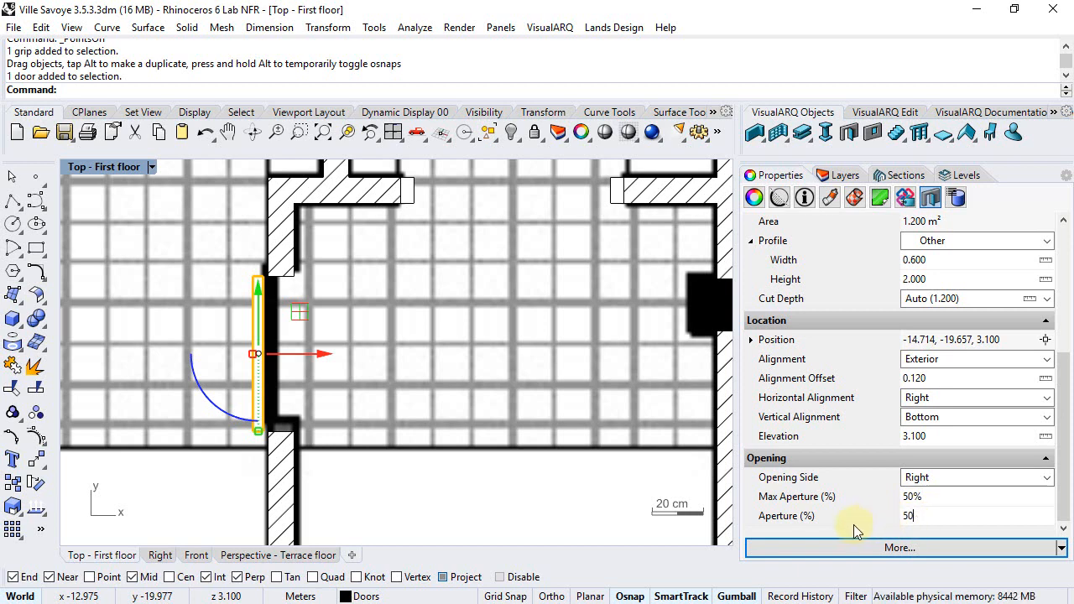
pyautogui.click(751, 339)
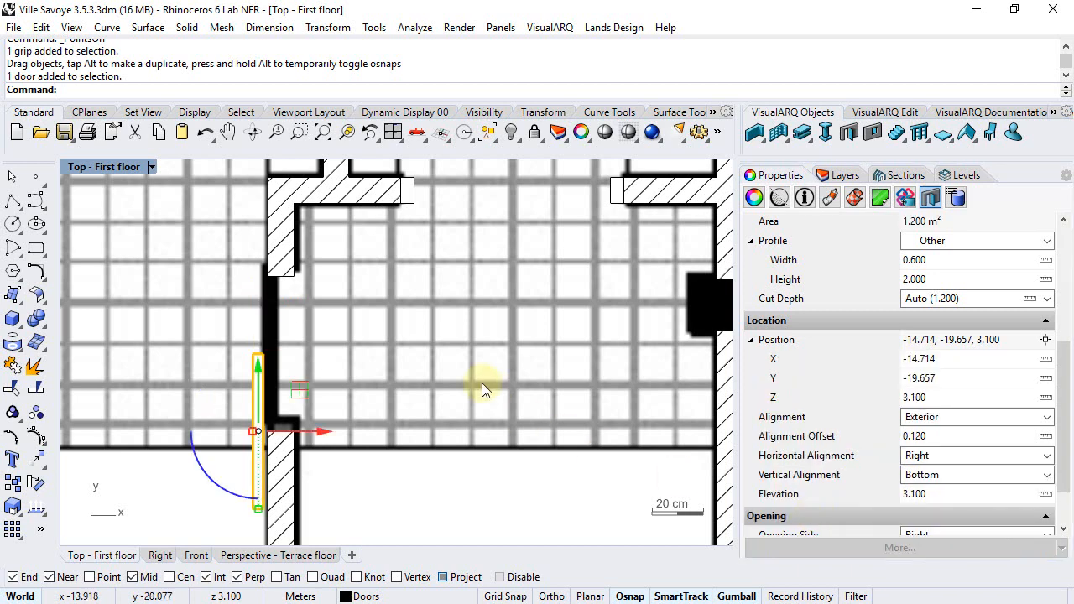